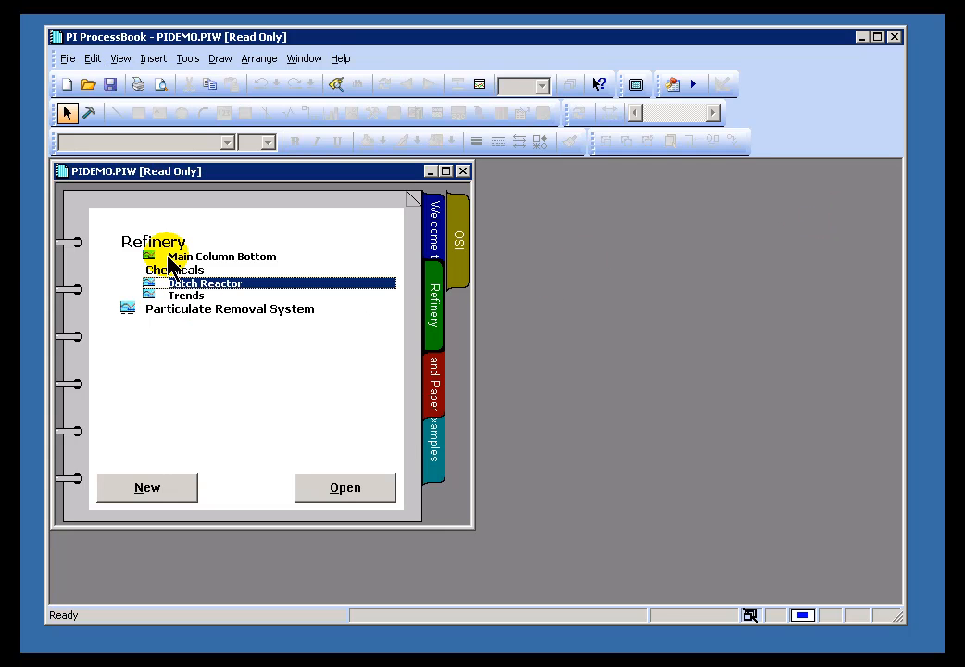
- Open the Batch Reactor Reactor Level trend from the Refinery page of PIDEMO.PIW
{"action": "left_click", "coordinate": [433, 232]}
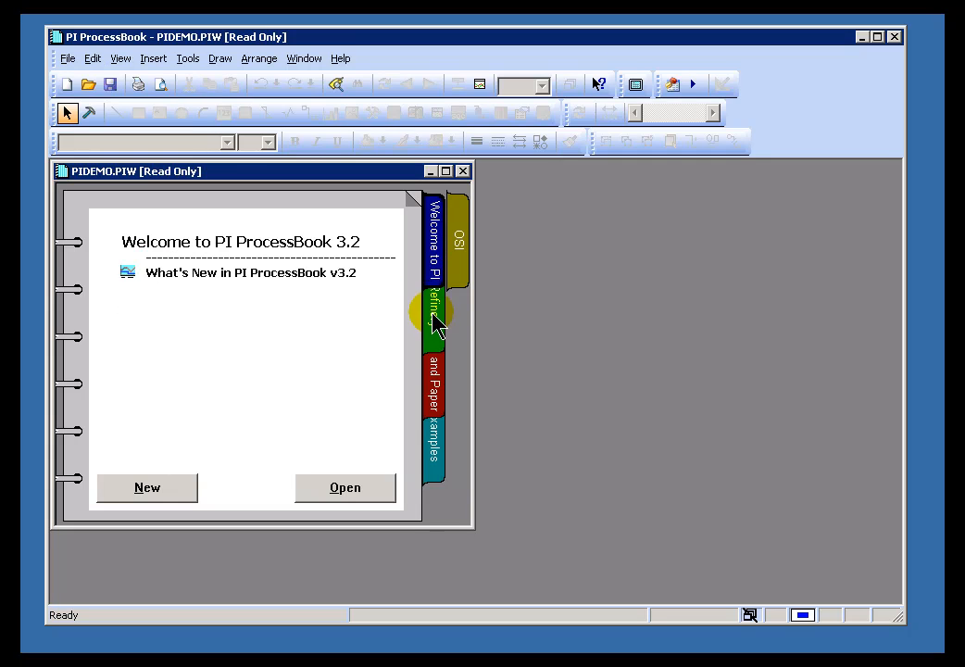
{"action": "left_click", "coordinate": [433, 310]}
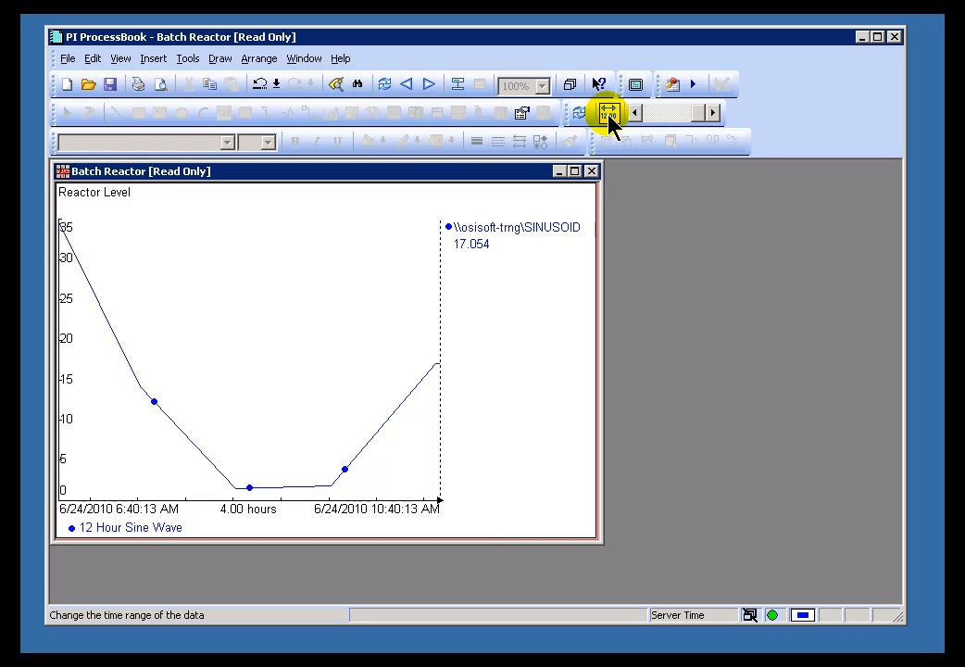
{"action": "mouse_move", "coordinate": [610, 118]}
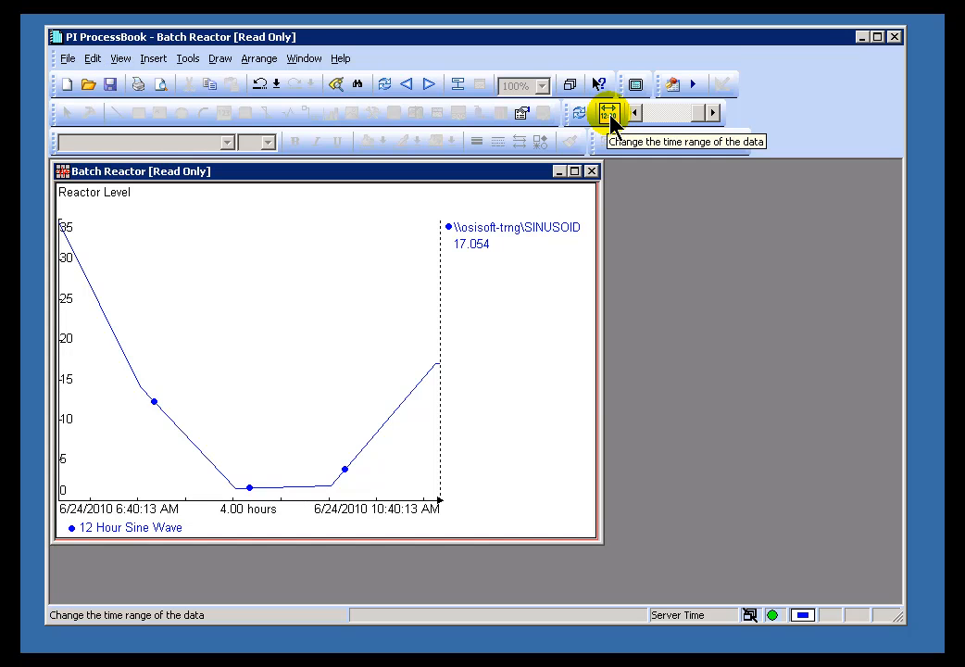
- Show Reactor Level from 1-aug-09 to now
{"action": "left_click", "coordinate": [608, 112]}
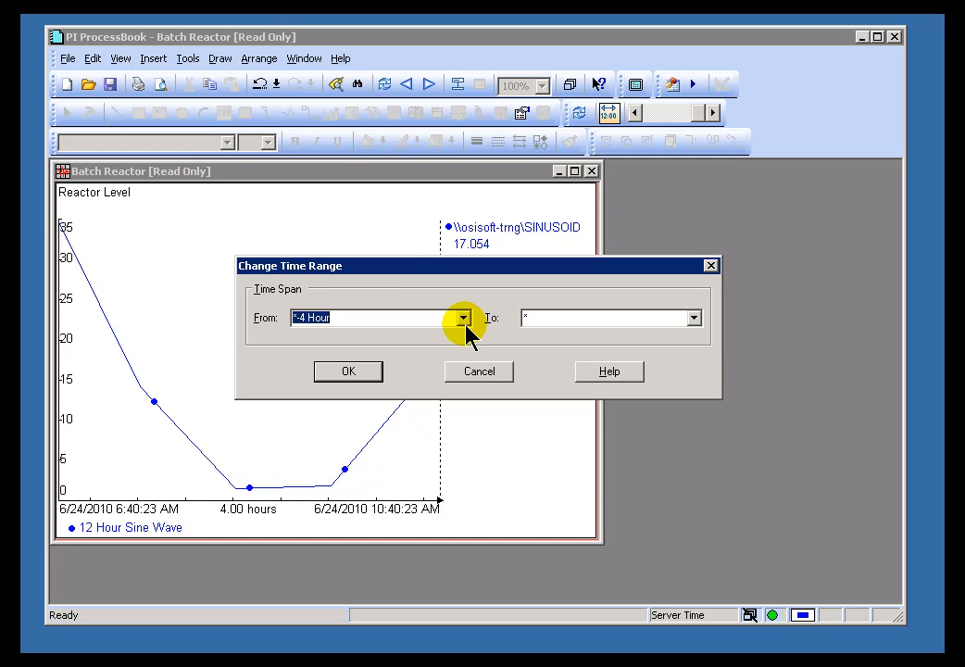
{"action": "type", "text": "1-aug-09"}
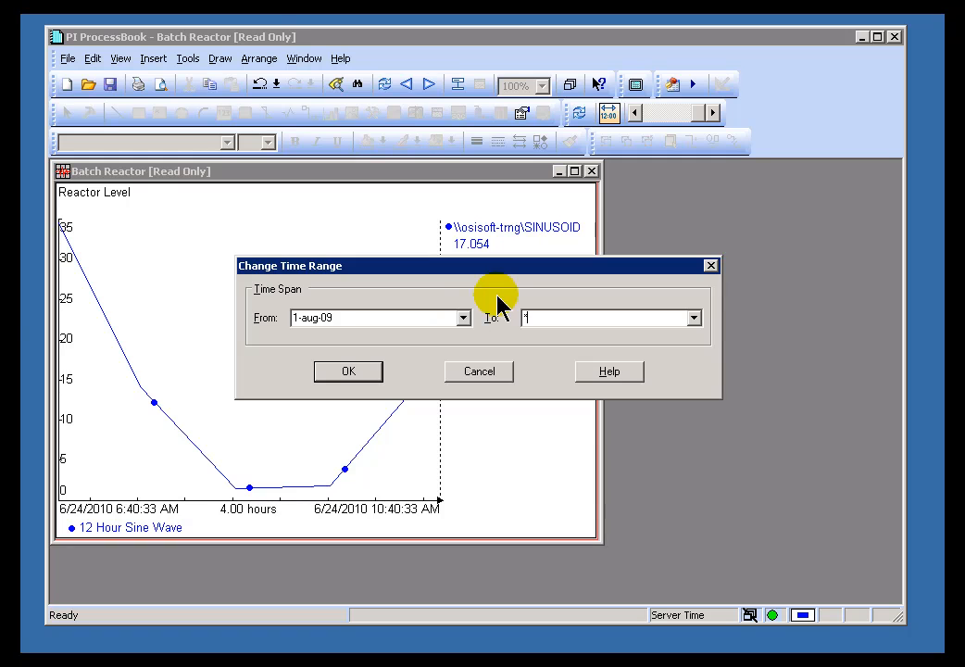
{"action": "left_click", "coordinate": [347, 370]}
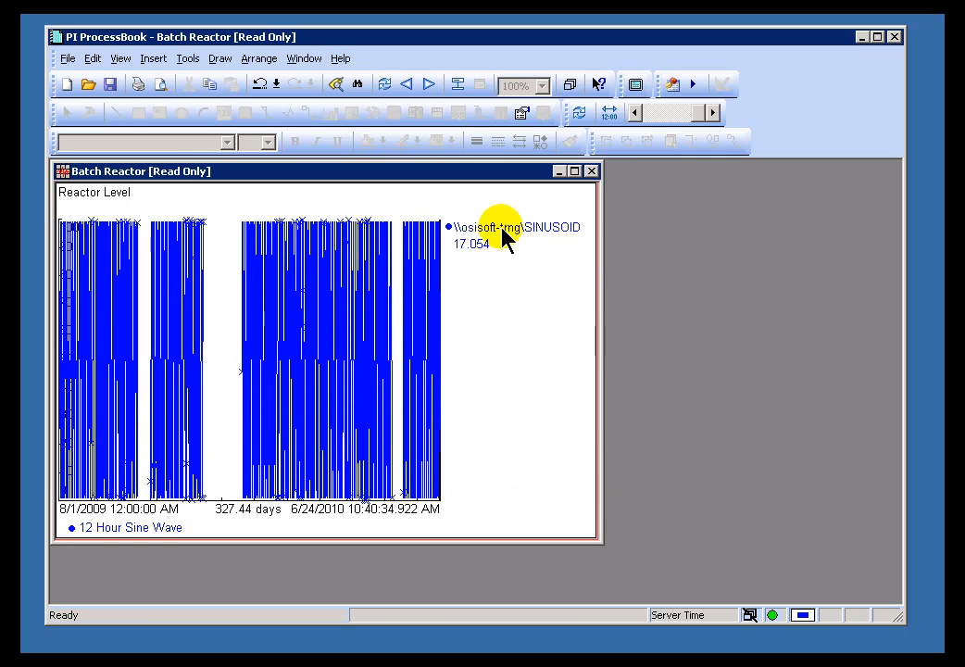
- Enter a new time range of *-40d to * without applying it
{"action": "left_click", "coordinate": [607, 113]}
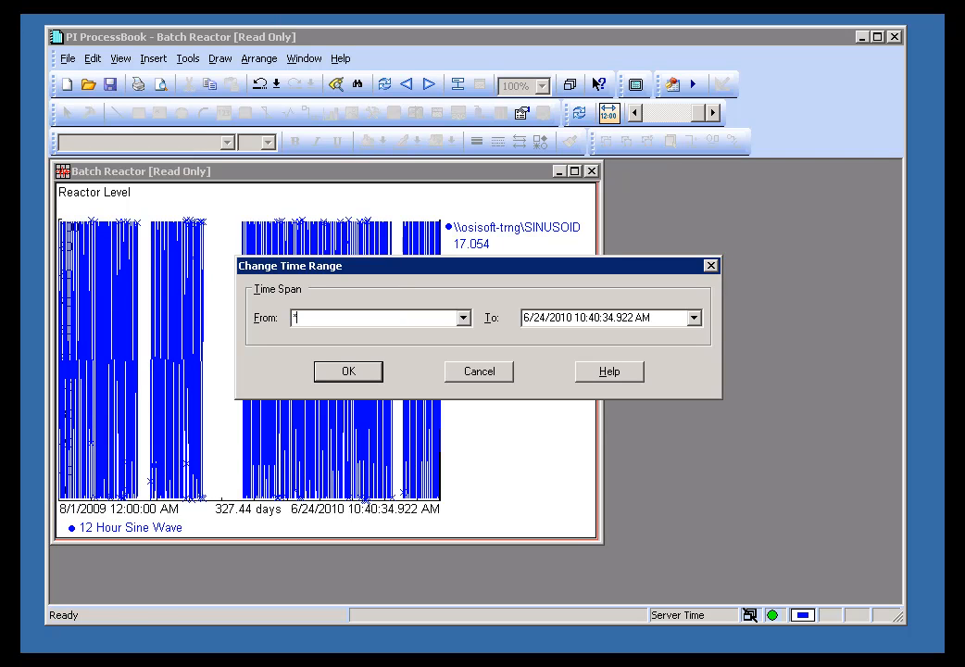
{"action": "type", "text": "-40d"}
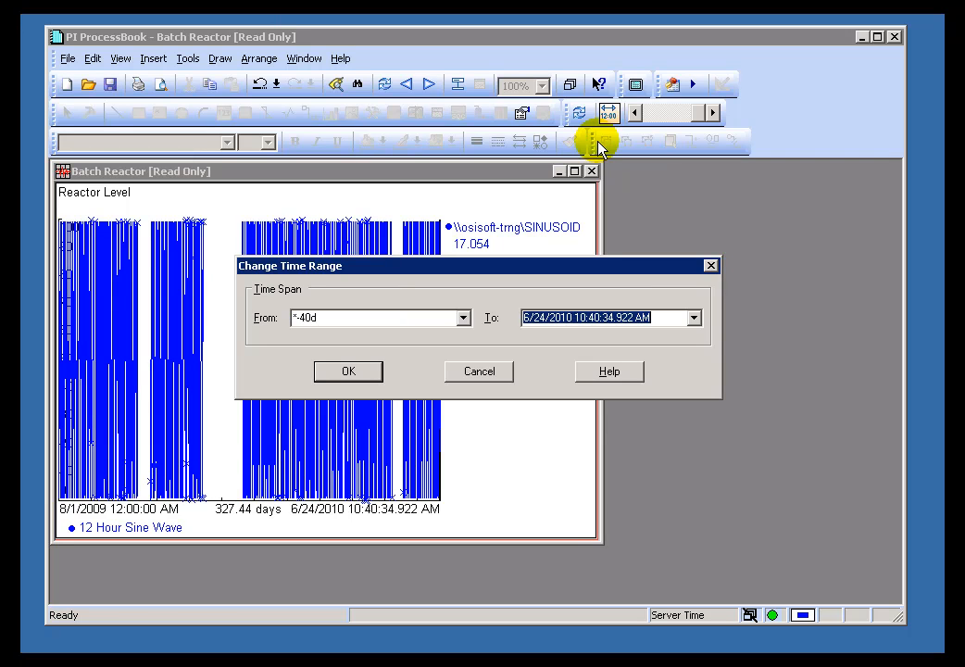
{"action": "type", "text": "*"}
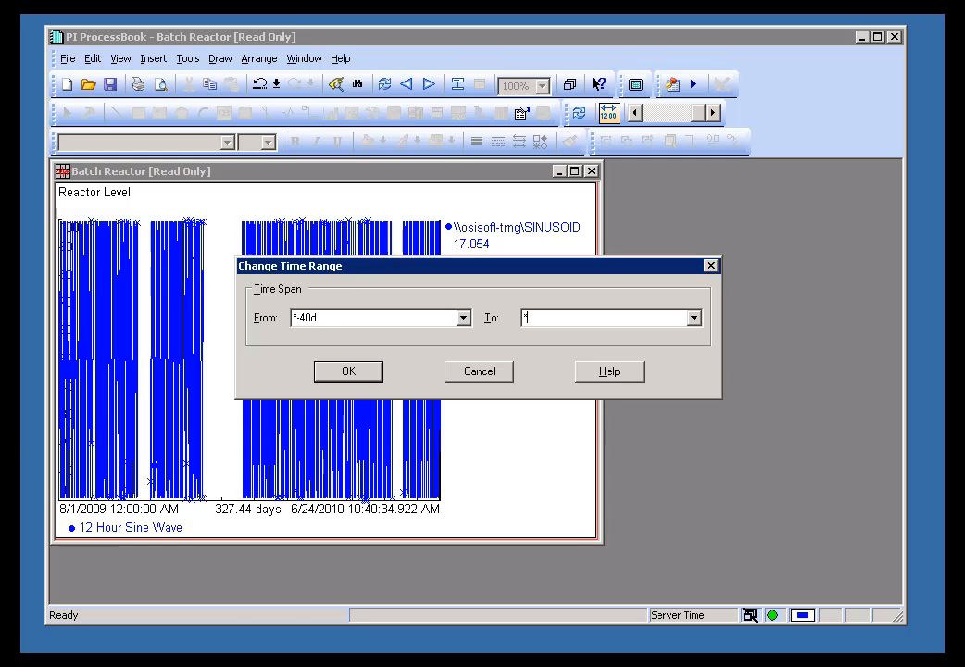
- Apply the last-40-days range, then enter Mon to +8h as the next range
{"action": "left_click", "coordinate": [347, 370]}
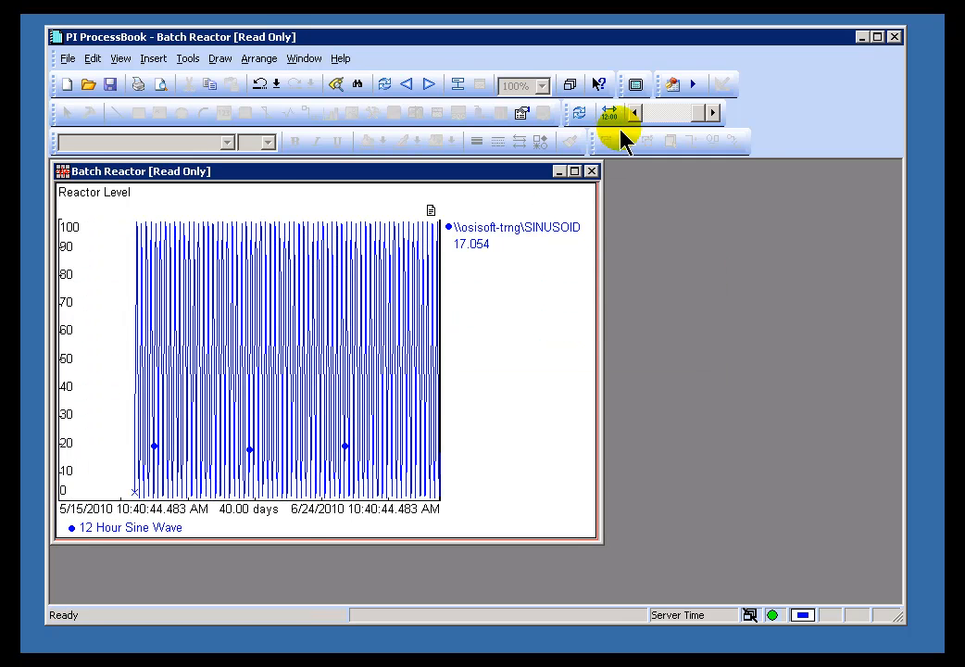
{"action": "left_click", "coordinate": [608, 113]}
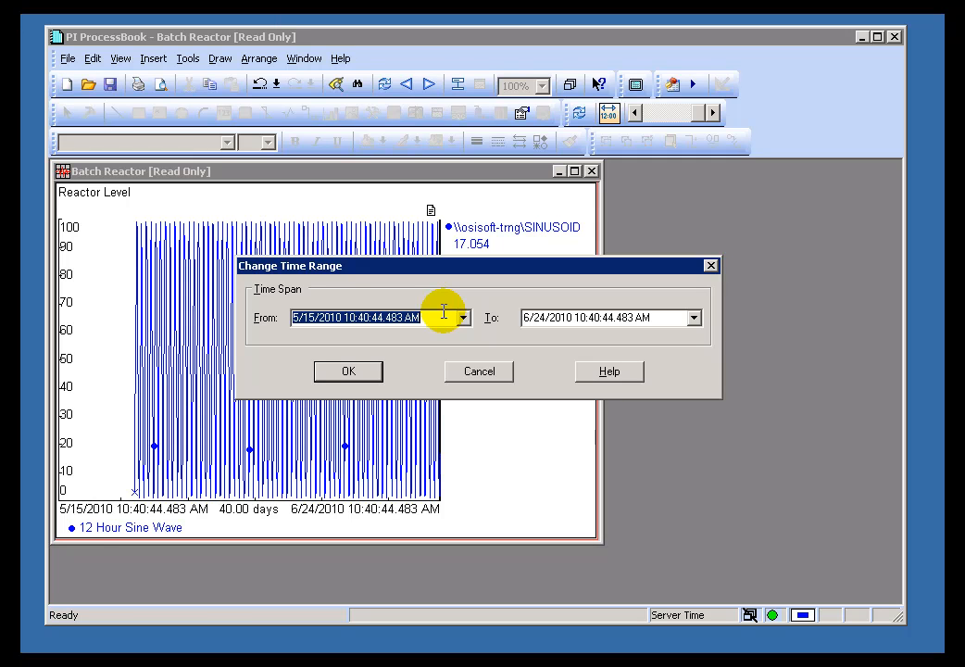
{"action": "type", "text": "Mon"}
{"action": "left_click", "coordinate": [612, 317]}
{"action": "type", "text": "+"}
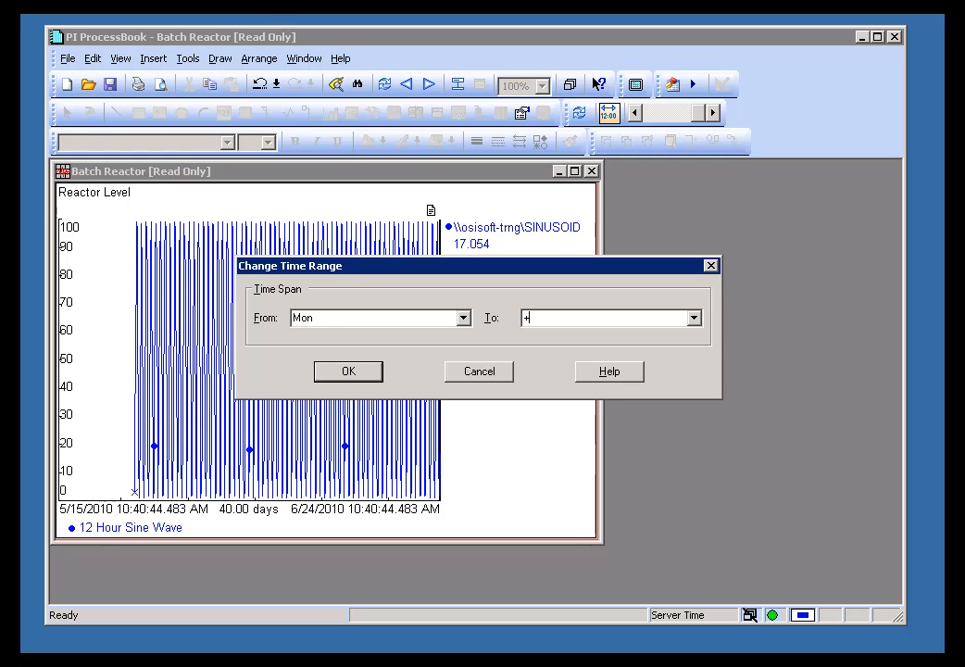
{"action": "type", "text": "8h"}
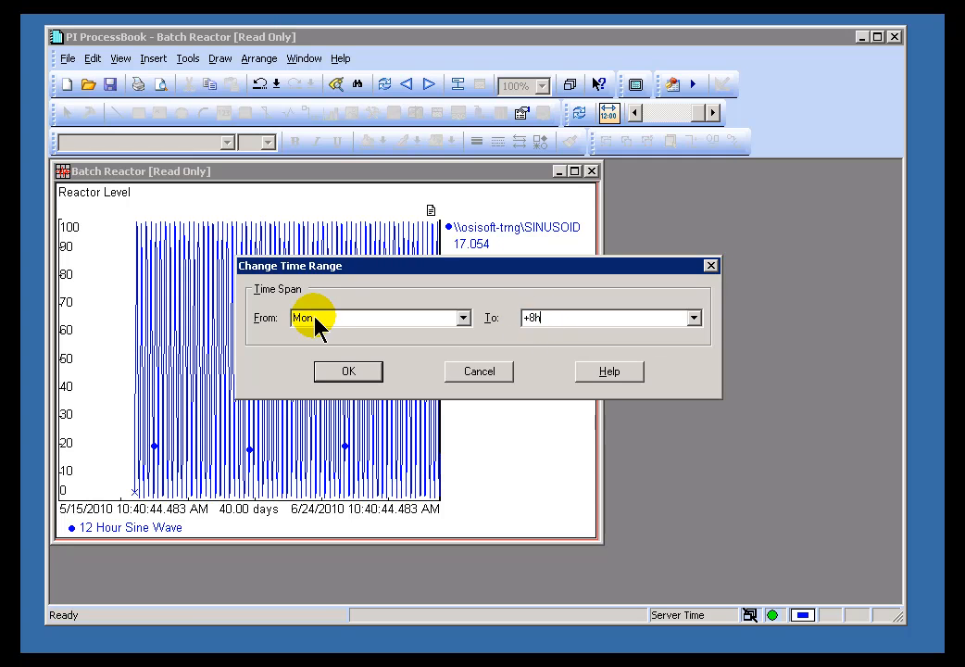
{"action": "mouse_move", "coordinate": [468, 357]}
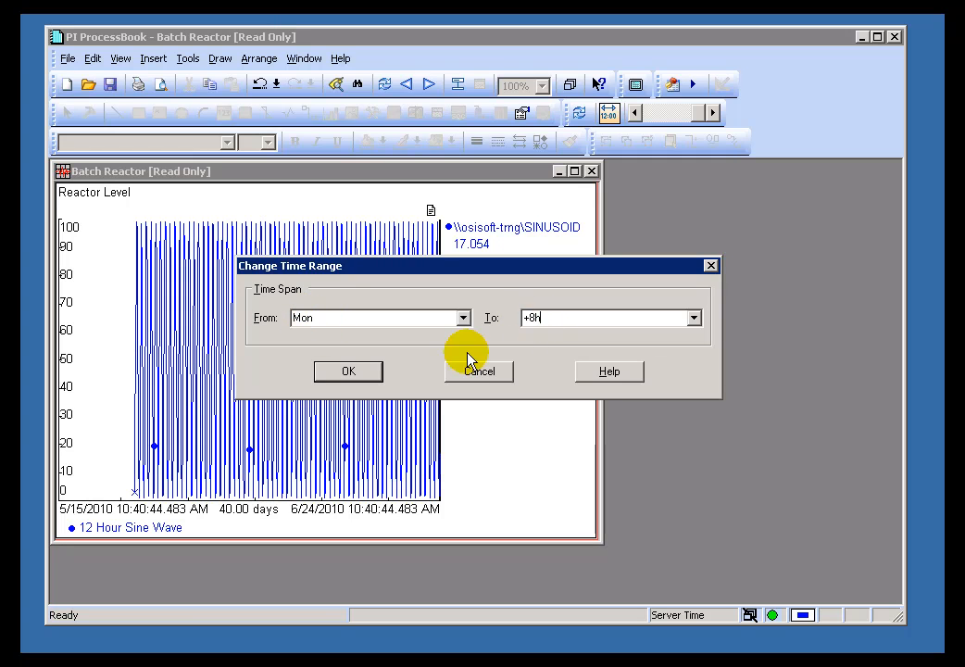
- Apply Monday midnight to 8:00 AM, then enter -8h to * as the range
{"action": "left_click", "coordinate": [348, 371]}
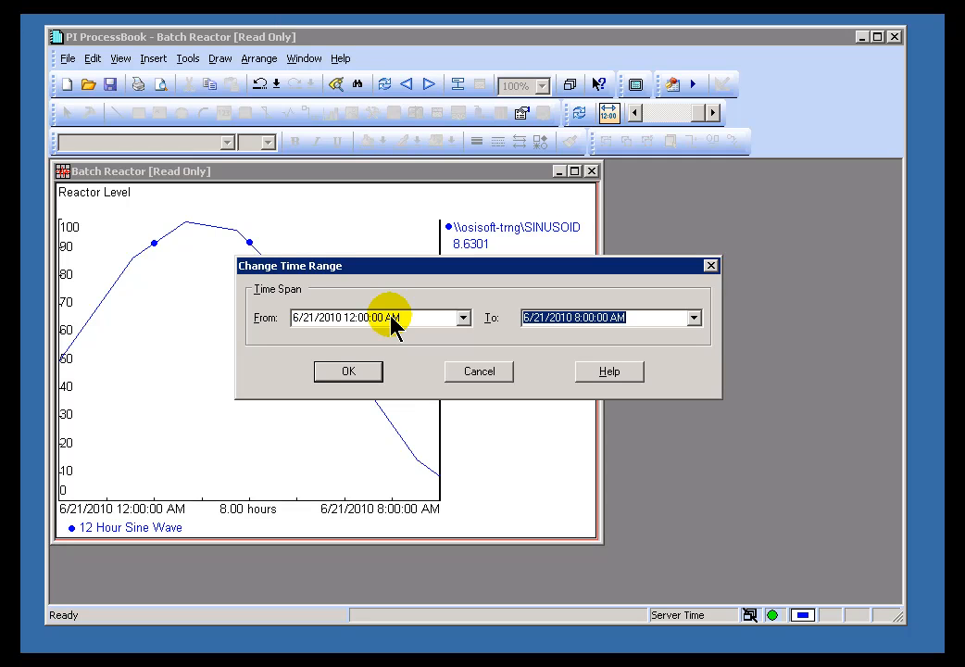
{"action": "type", "text": "*"}
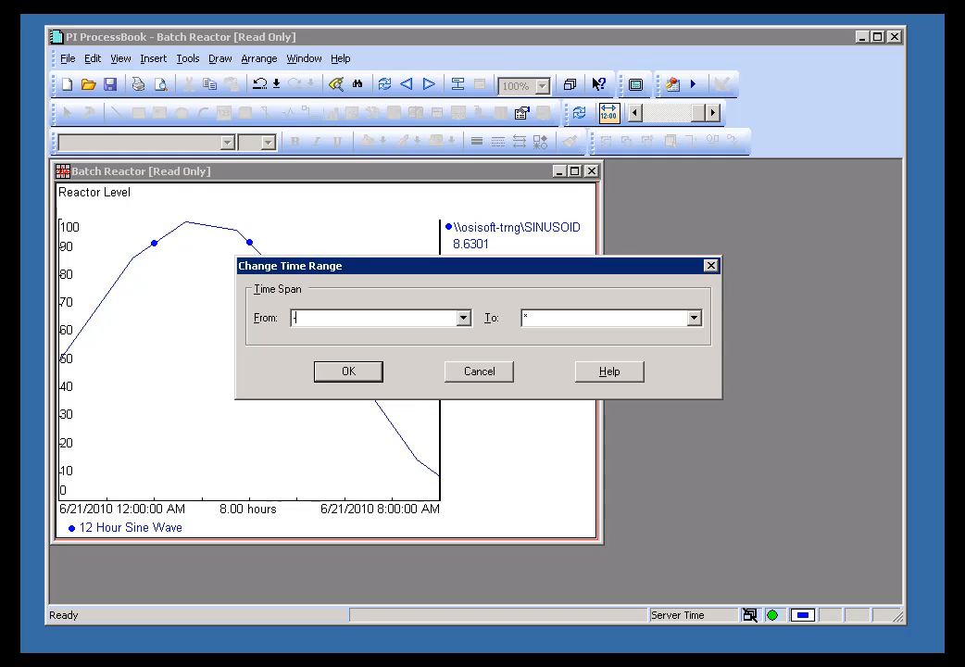
{"action": "type", "text": "-8h"}
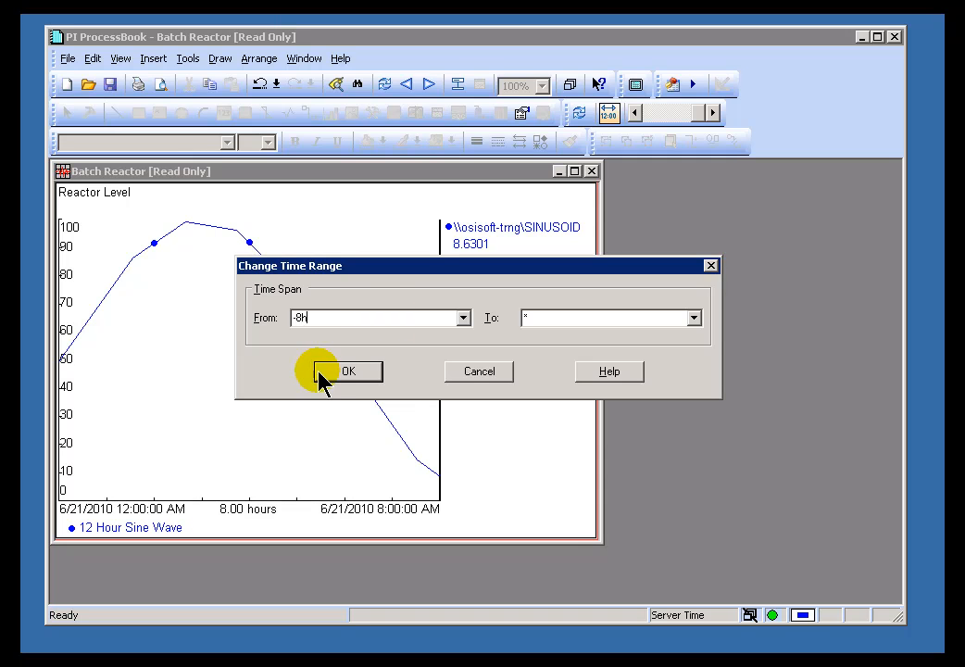
- Apply the last eight hours, then show 6/23/2010 7:00 AM to 6/24/2010 7:00 AM
{"action": "left_click", "coordinate": [348, 370]}
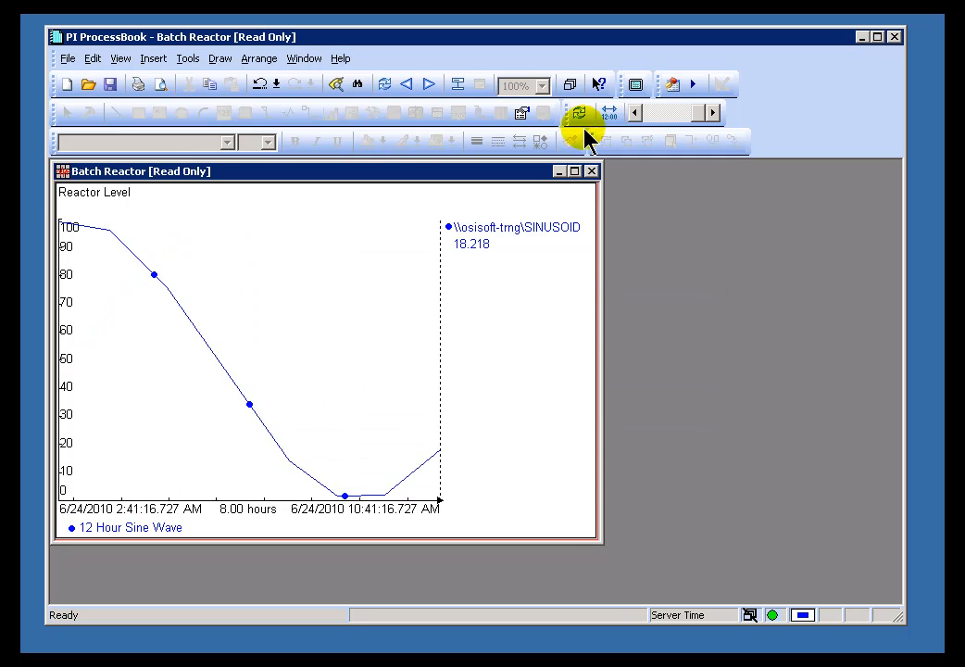
{"action": "left_click", "coordinate": [608, 112]}
{"action": "type", "text": "T+"}
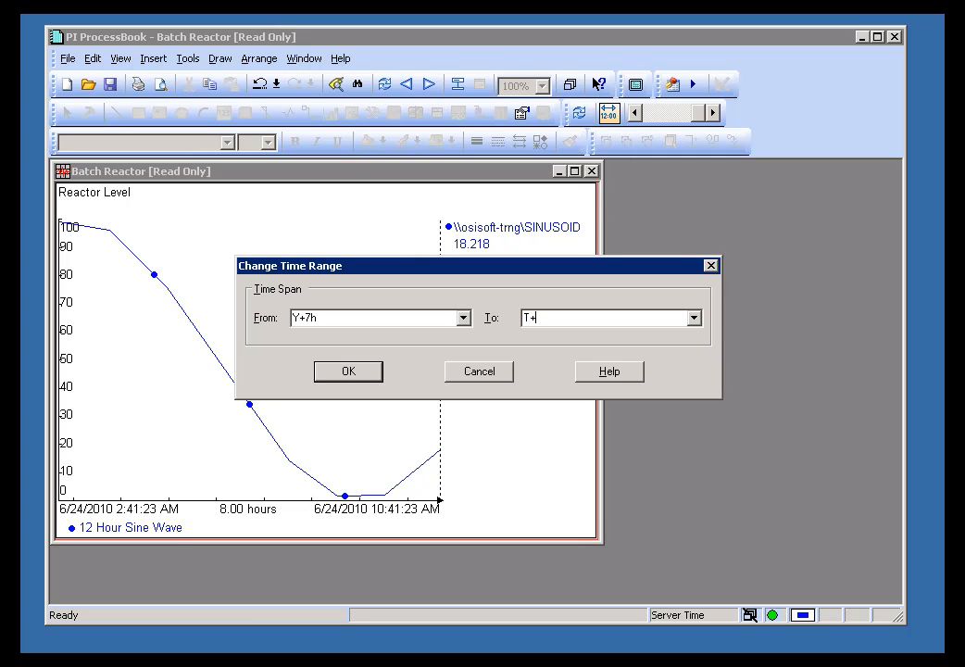
{"action": "left_click", "coordinate": [347, 371]}
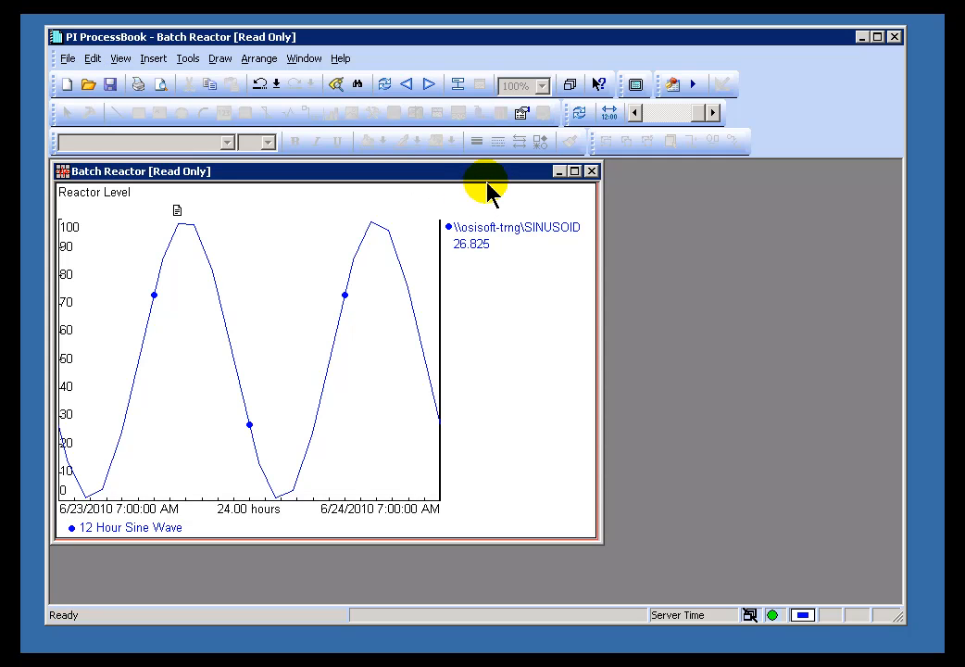
{"action": "left_click", "coordinate": [120, 58]}
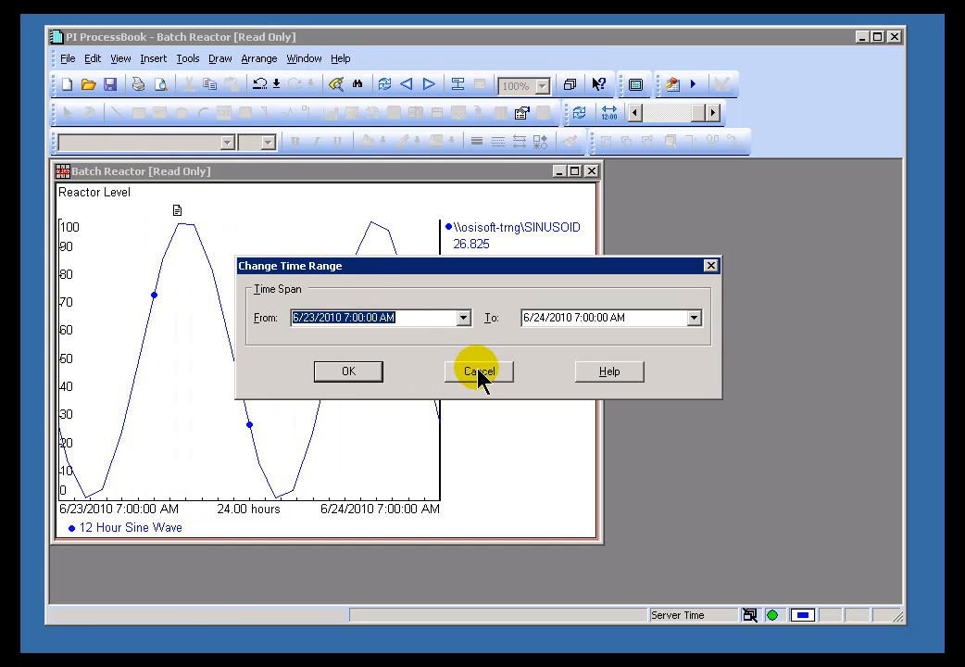
{"action": "left_click", "coordinate": [478, 370]}
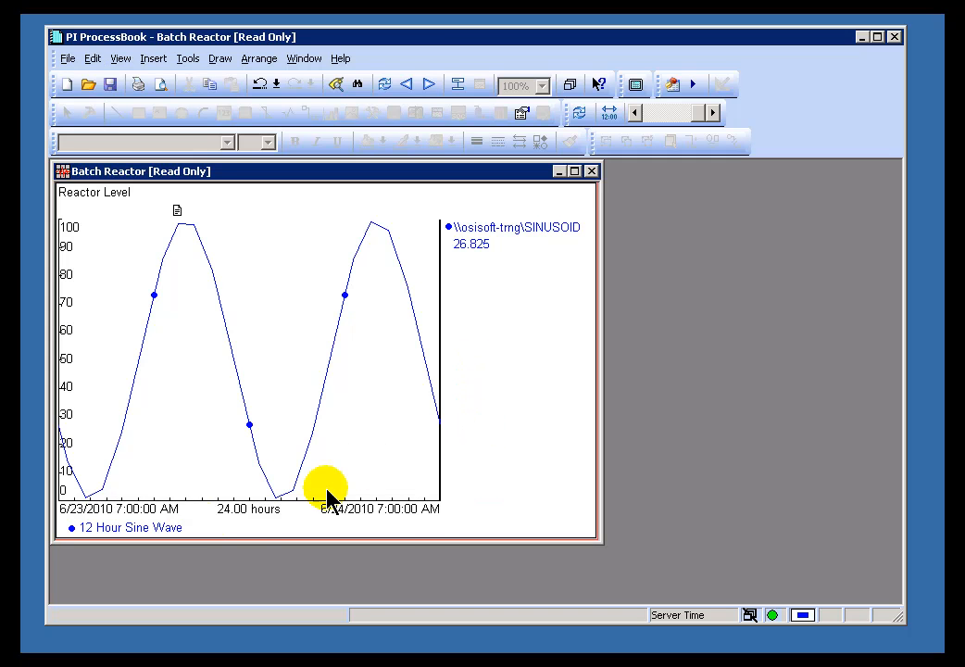
{"action": "mouse_move", "coordinate": [348, 528]}
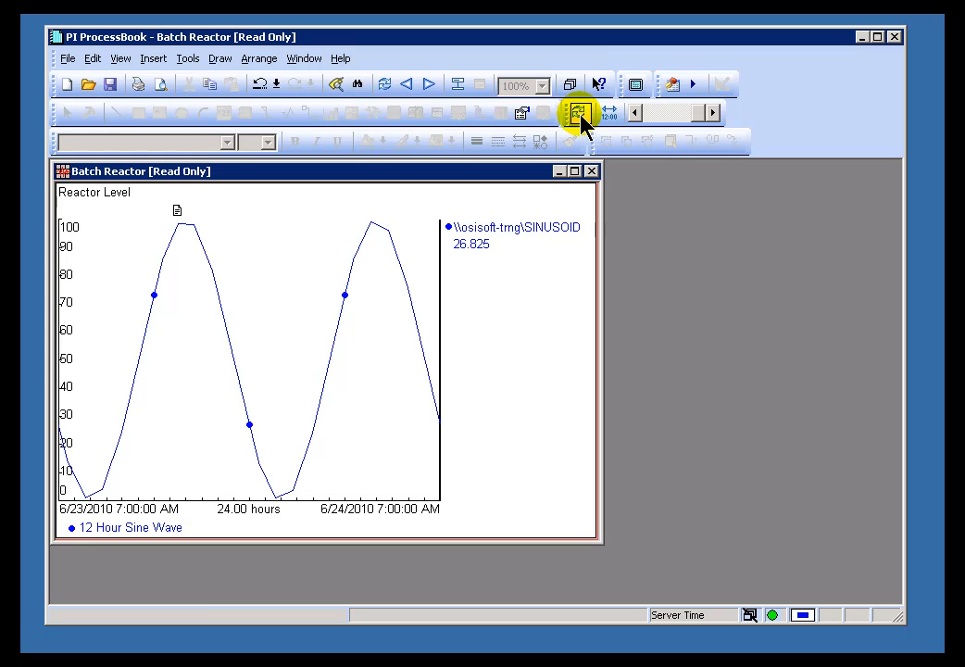
{"action": "mouse_move", "coordinate": [579, 113]}
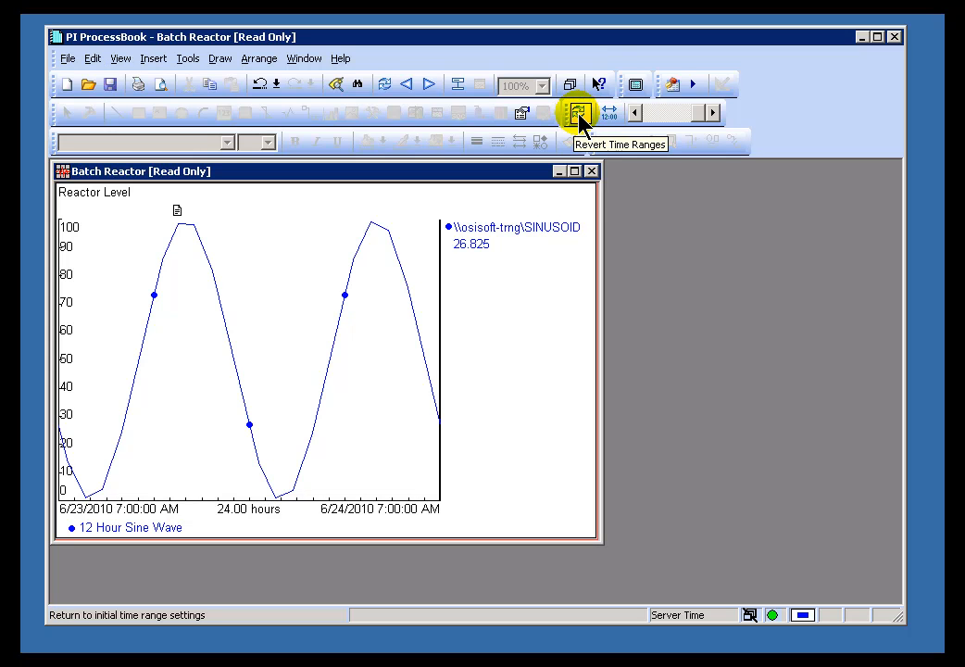
- Revert the trend to its original 4-hour range, about 6:42 to 10:42 AM
{"action": "left_click", "coordinate": [577, 112]}
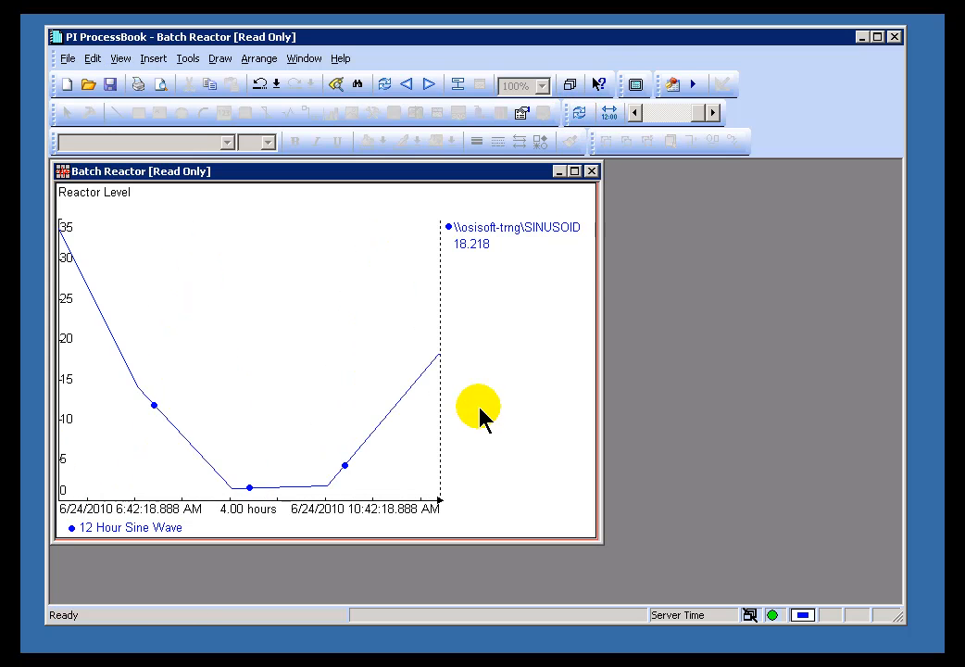
{"action": "mouse_move", "coordinate": [361, 487]}
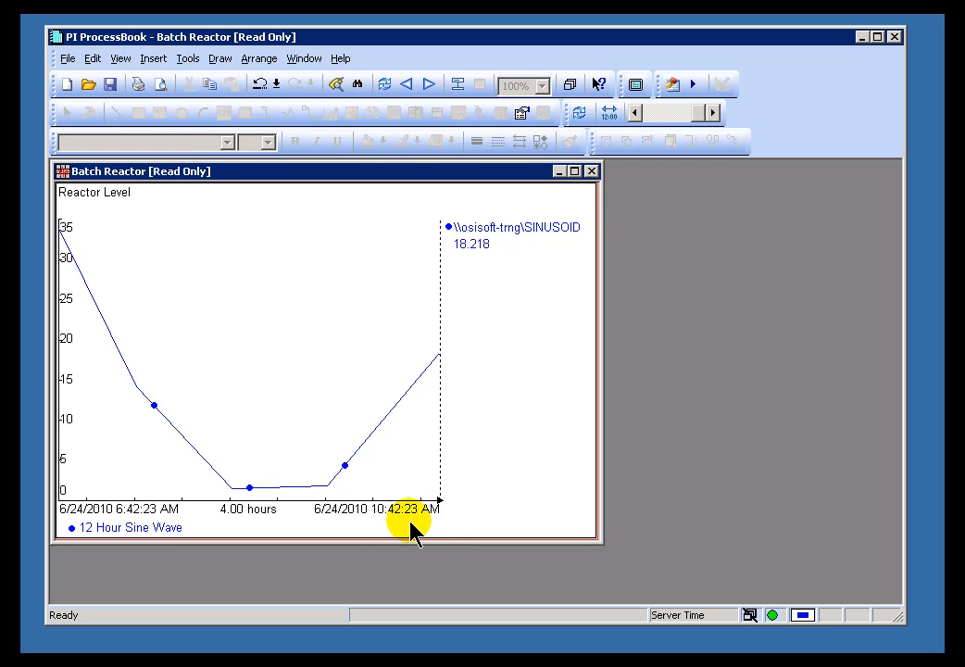
{"action": "mouse_move", "coordinate": [361, 532]}
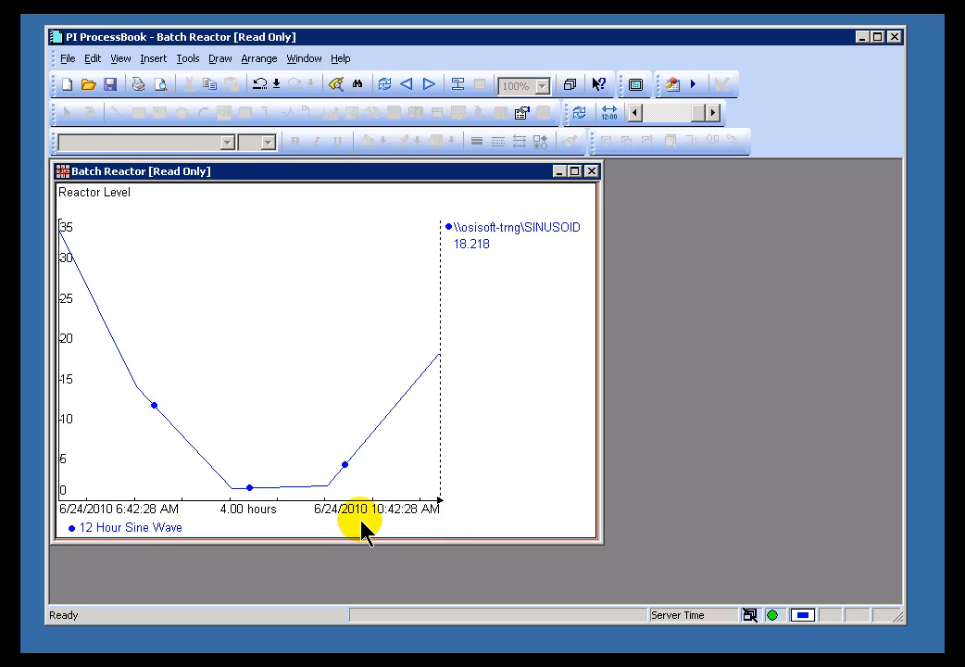
{"action": "mouse_move", "coordinate": [426, 533]}
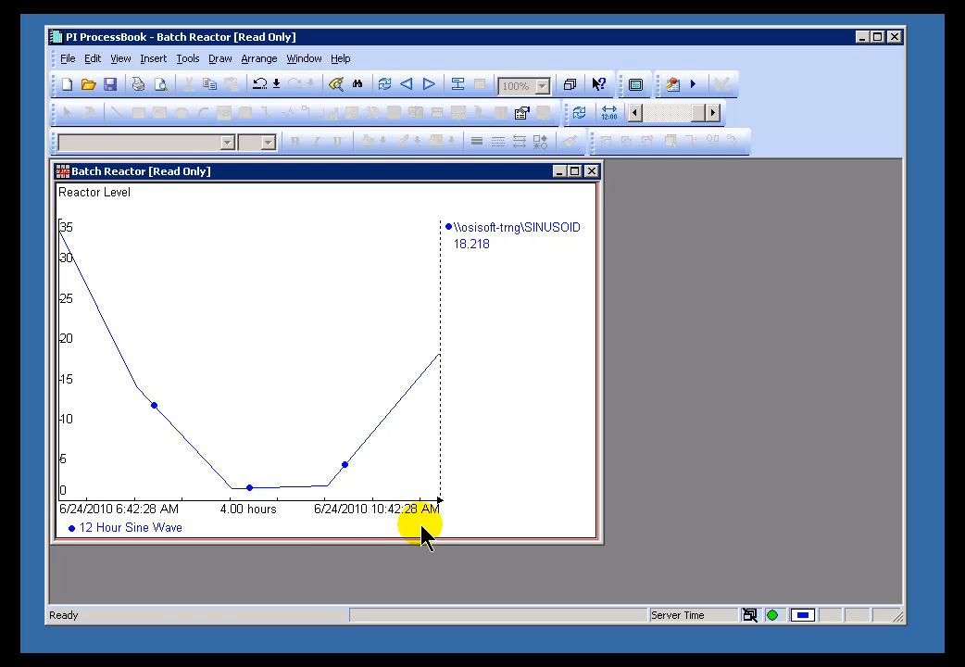
{"action": "mouse_move", "coordinate": [481, 424]}
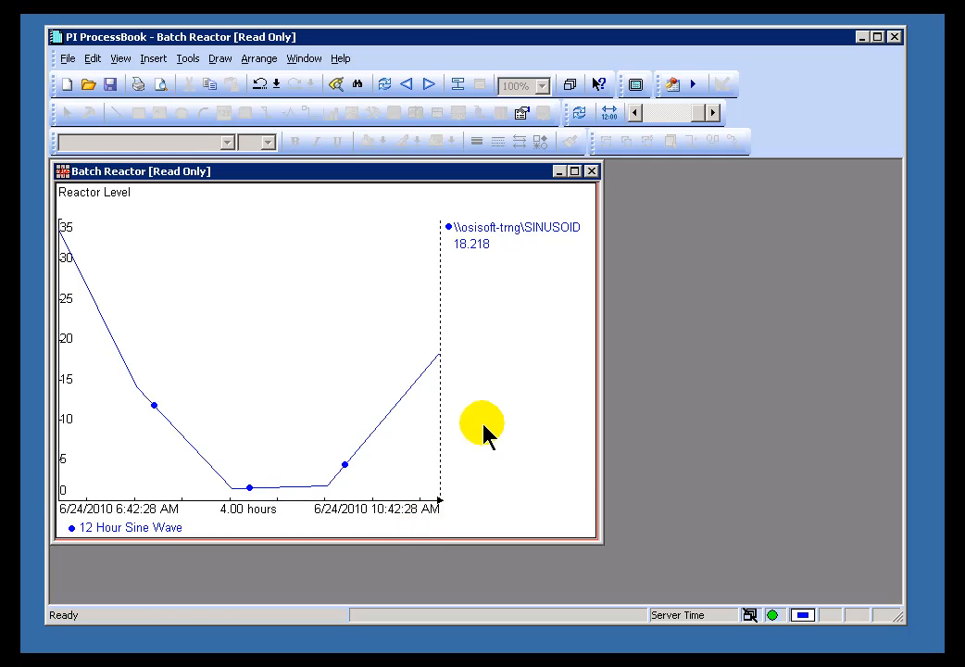
{"action": "mouse_move", "coordinate": [398, 362]}
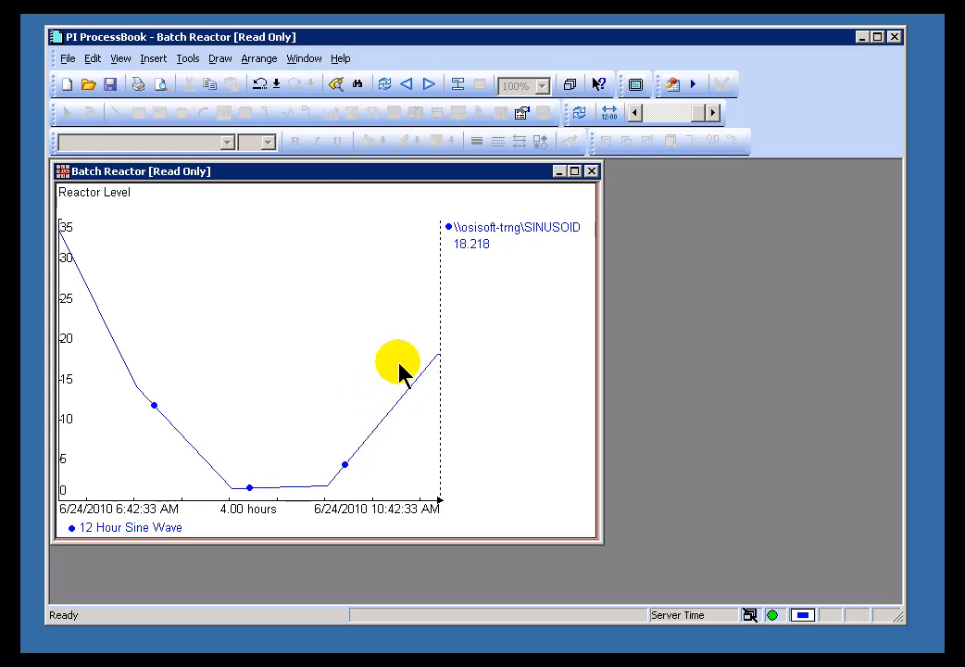
{"action": "mouse_move", "coordinate": [359, 336]}
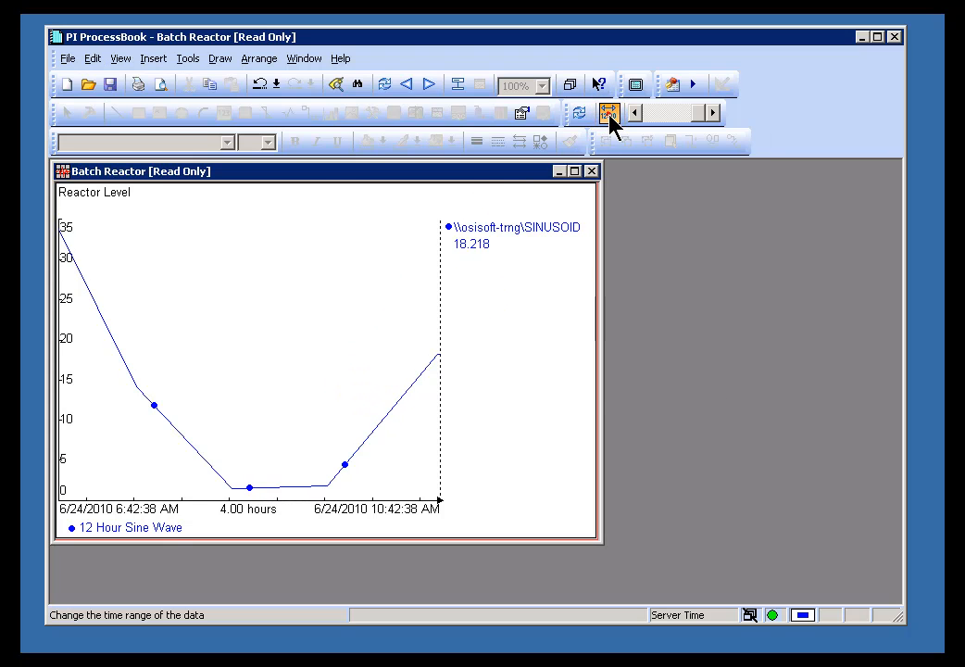
- Set the trend's From time to *-2d, showing 6/22 to 6/24/2010
{"action": "left_click", "coordinate": [609, 112]}
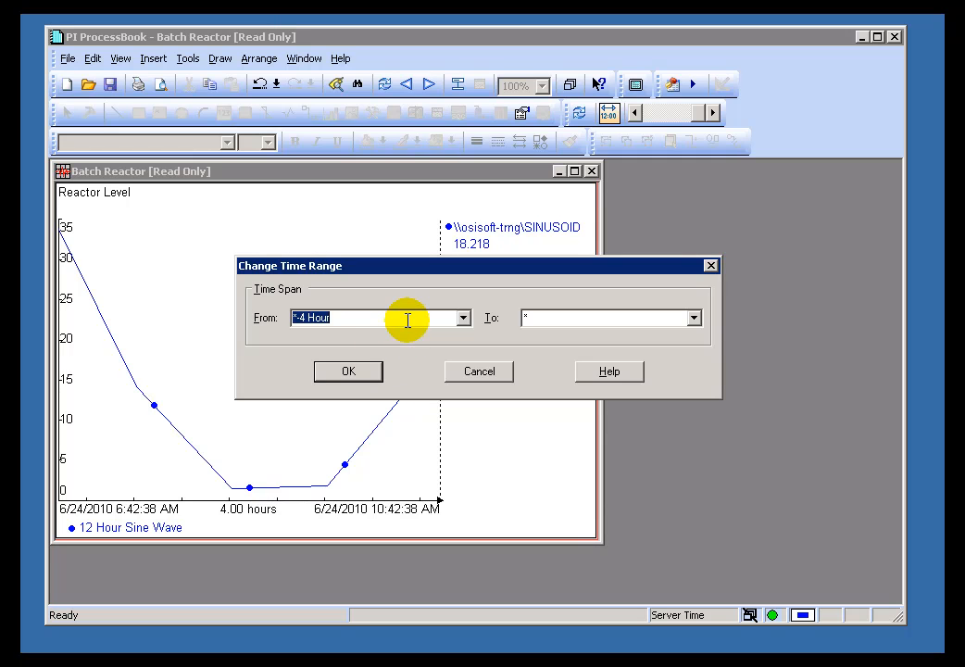
{"action": "type", "text": "*-2d"}
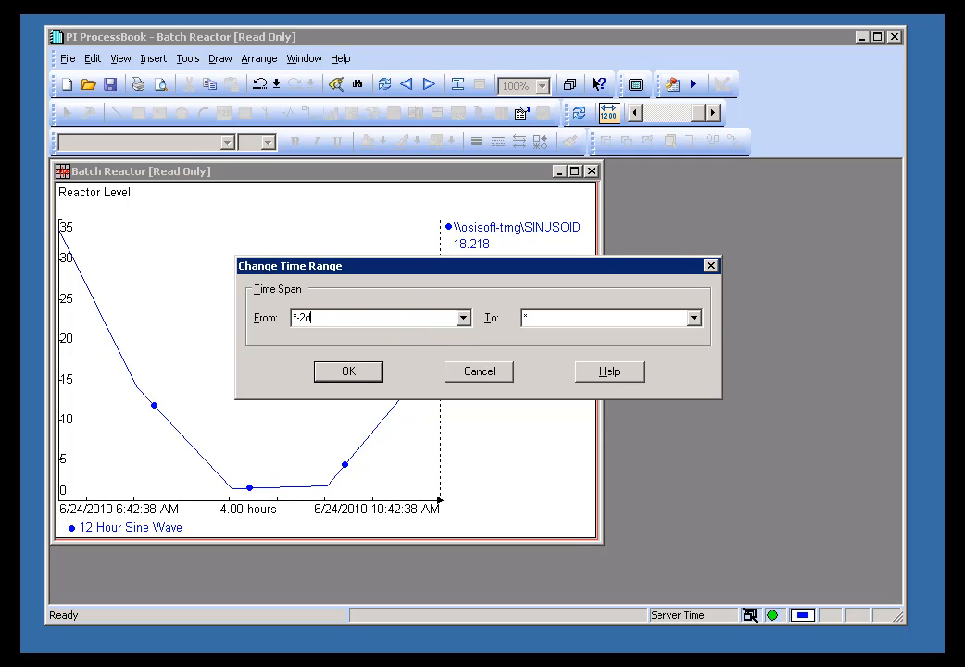
{"action": "left_click", "coordinate": [349, 370]}
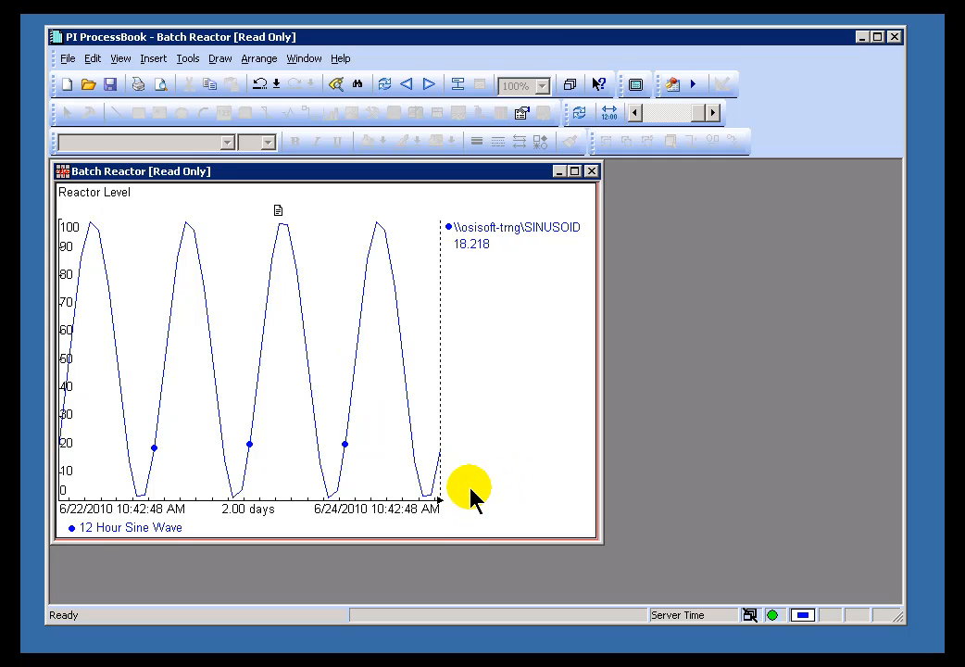
{"action": "mouse_move", "coordinate": [412, 533]}
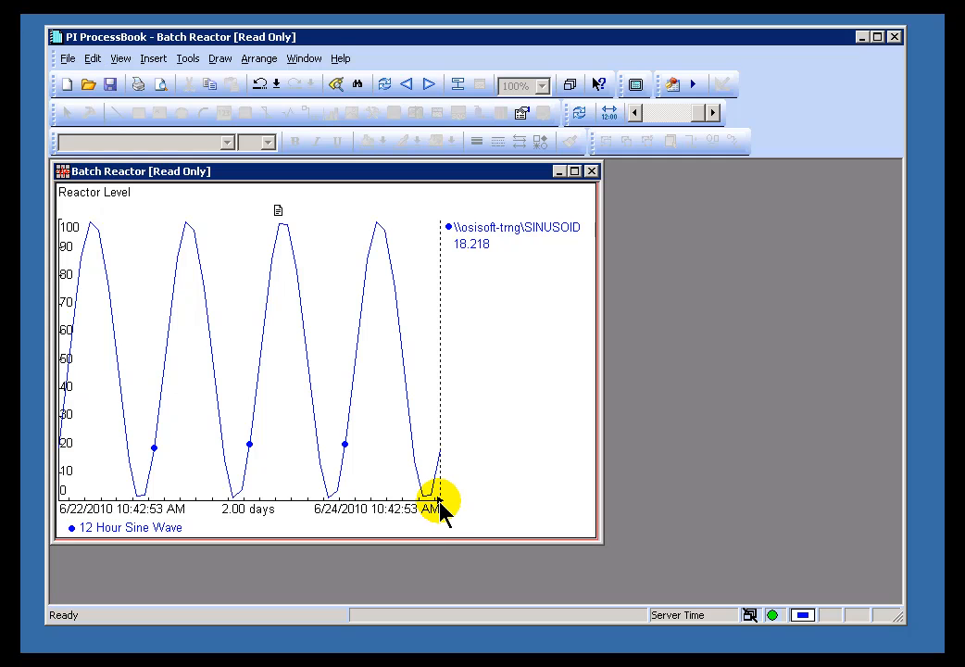
{"action": "mouse_move", "coordinate": [445, 509]}
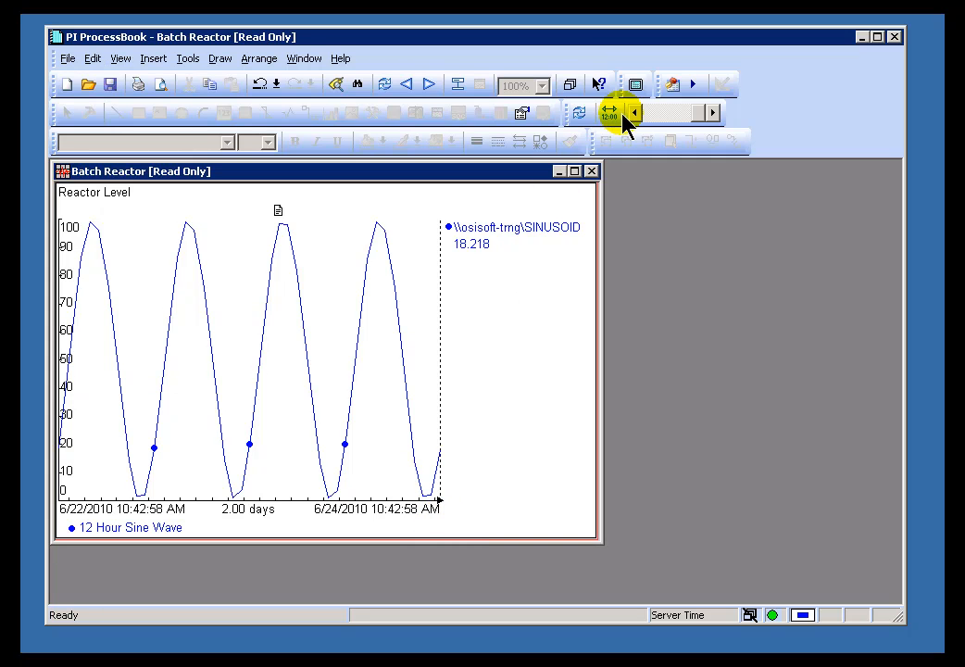
- Widen the trend to eight days, then enter *-4d to * as the range
{"action": "left_click", "coordinate": [607, 112]}
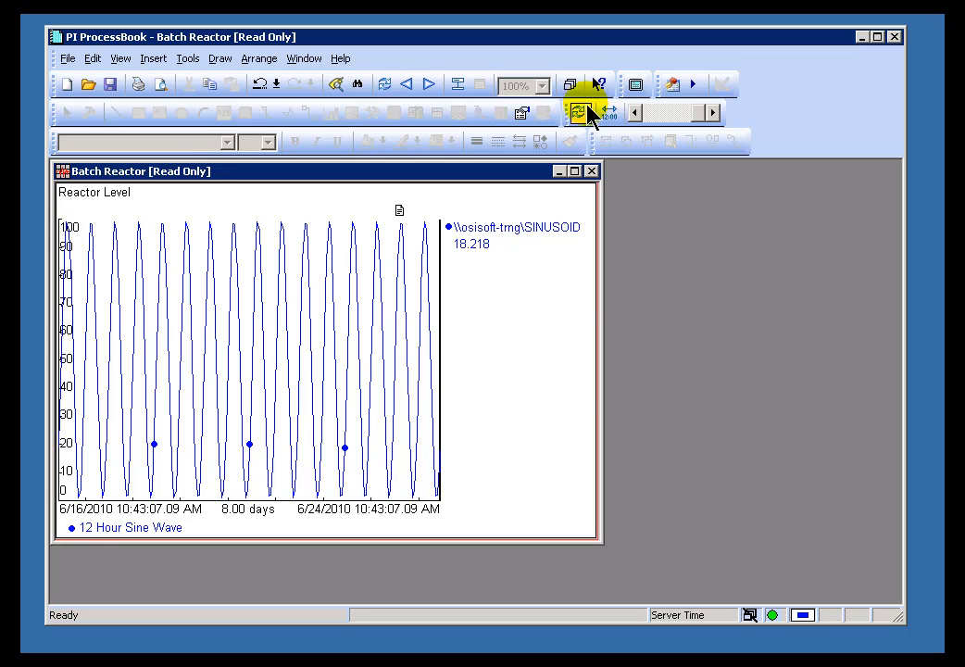
{"action": "left_click", "coordinate": [608, 111]}
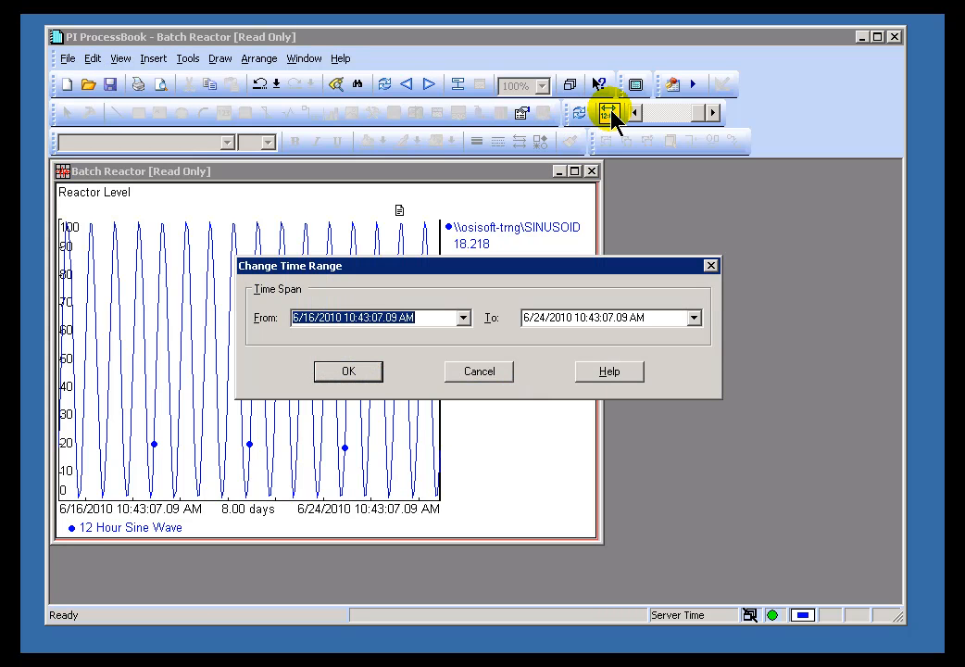
{"action": "type", "text": "*-4"}
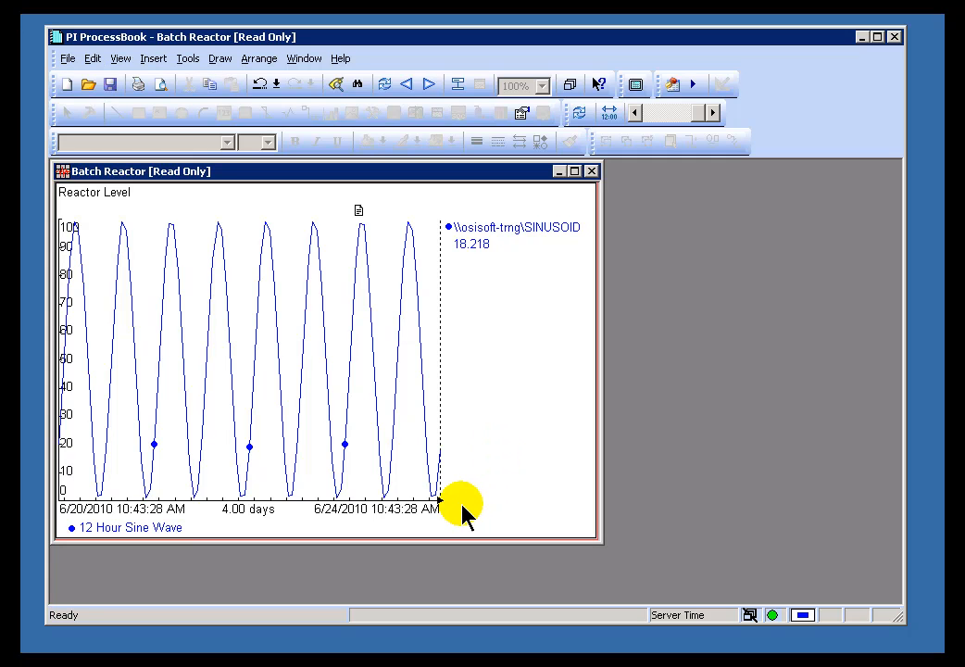
{"action": "mouse_move", "coordinate": [475, 441]}
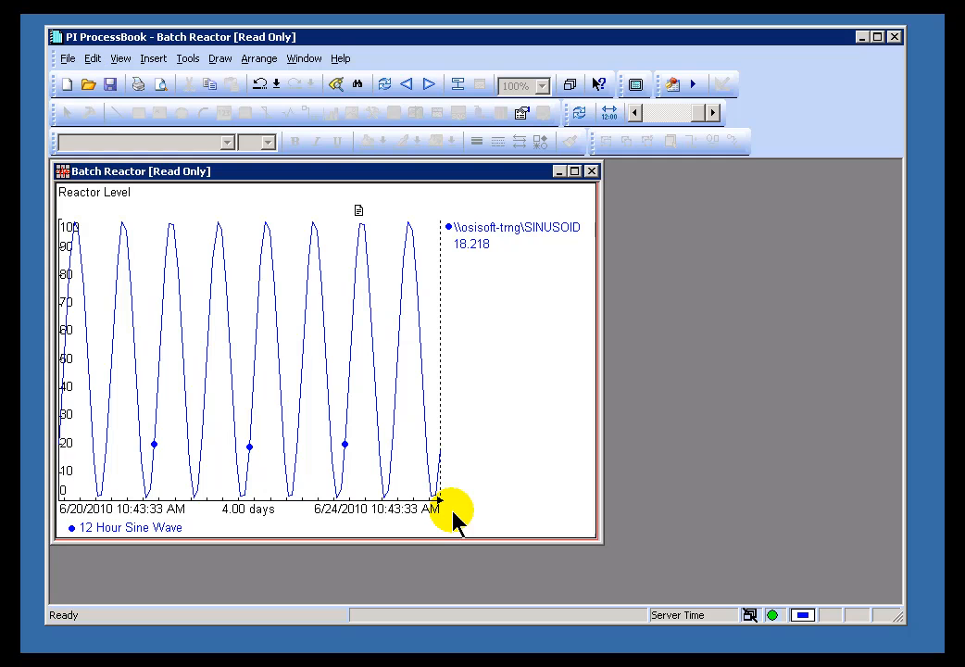
{"action": "mouse_move", "coordinate": [431, 519]}
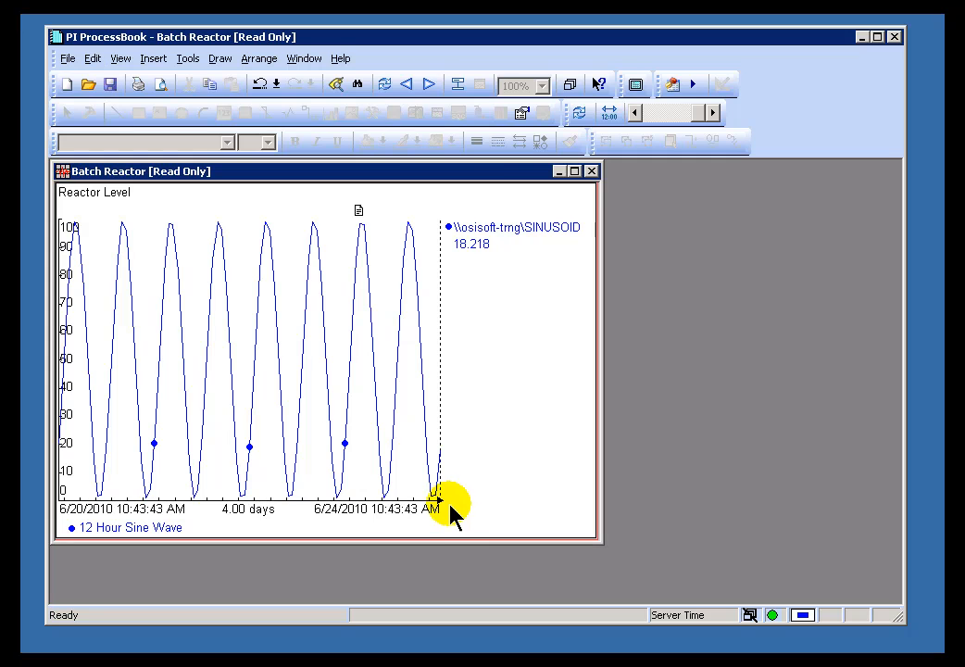
{"action": "mouse_move", "coordinate": [460, 180]}
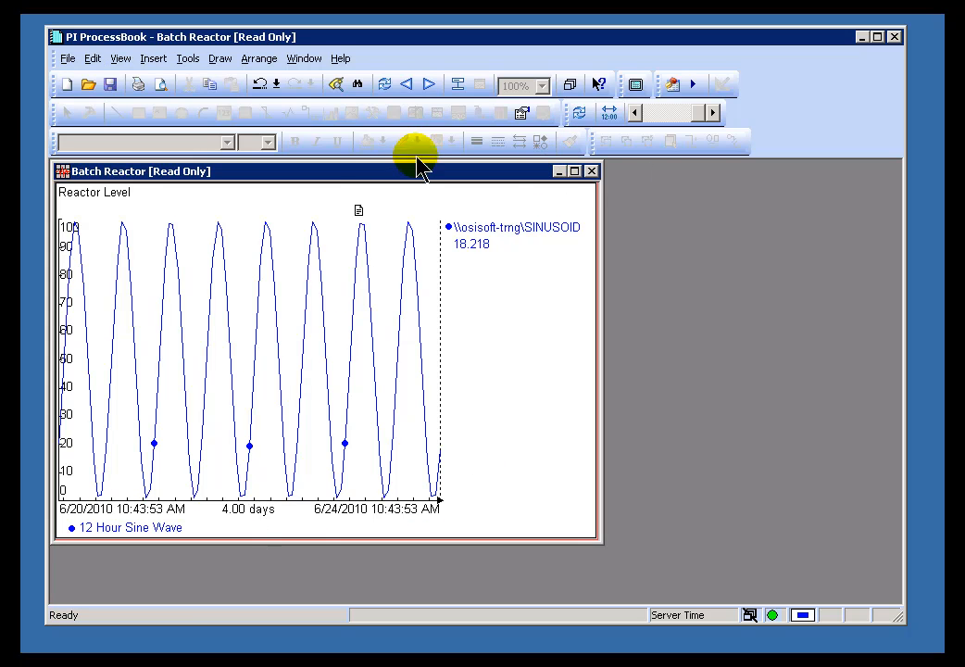
- Revert to the 4-hour range, scroll back to late April 2010, then return to now
{"action": "left_click", "coordinate": [632, 113]}
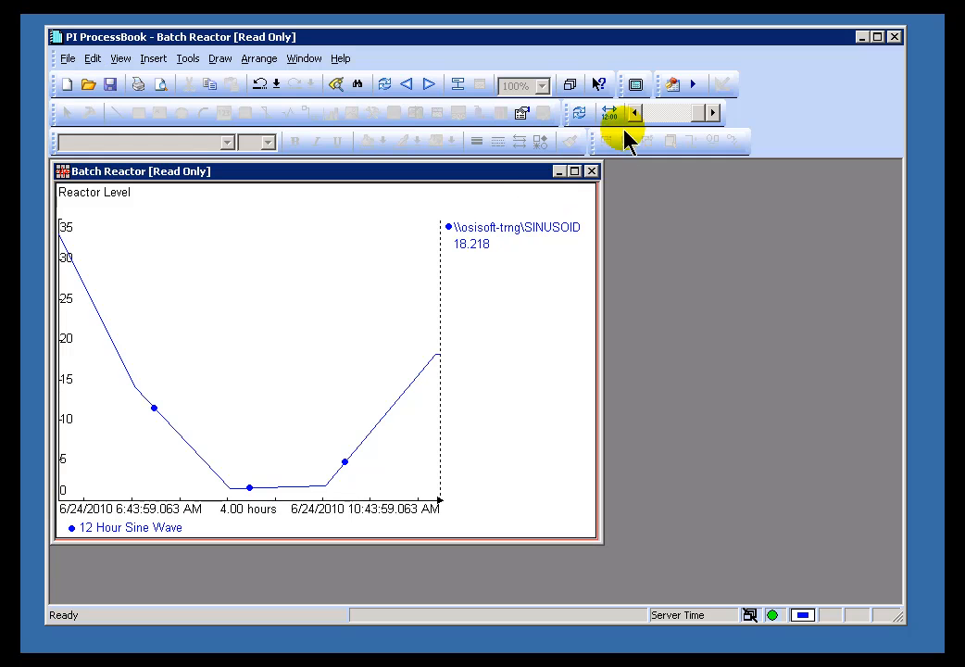
{"action": "left_click", "coordinate": [637, 113]}
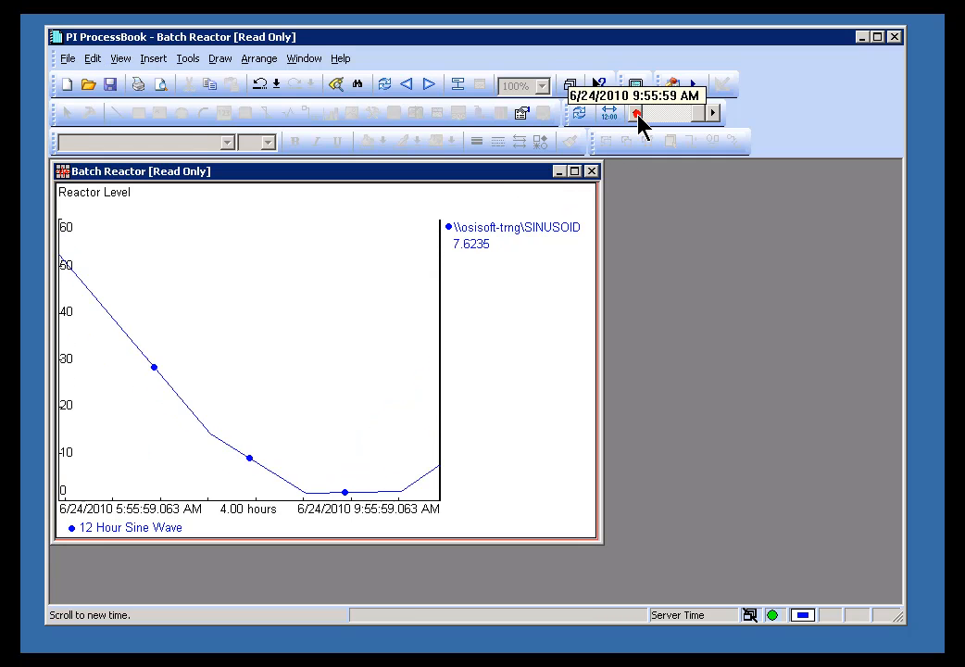
{"action": "left_click", "coordinate": [636, 113]}
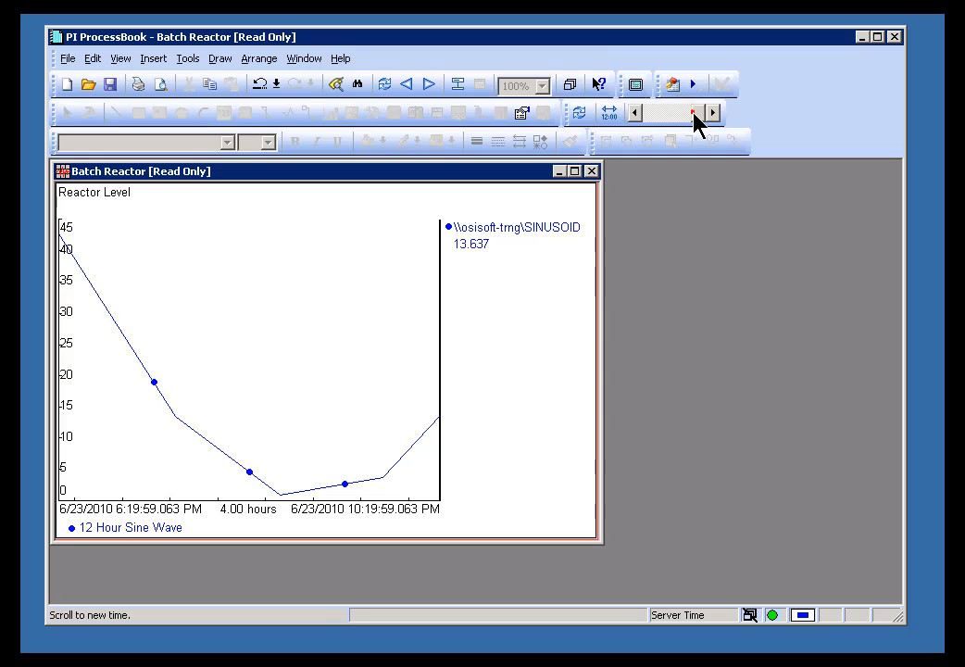
{"action": "left_click", "coordinate": [669, 111]}
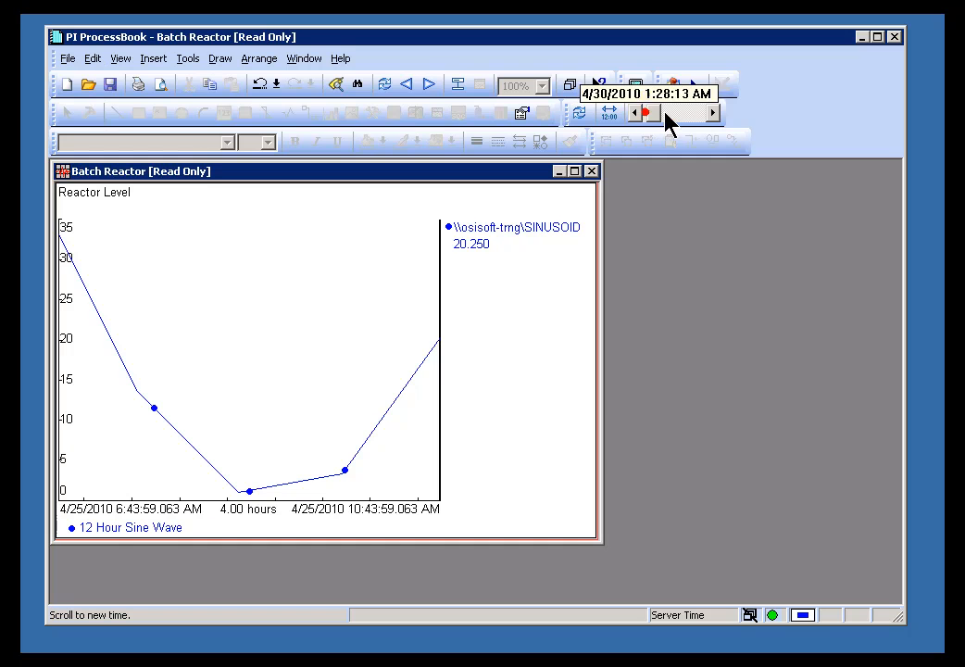
{"action": "left_click", "coordinate": [711, 112]}
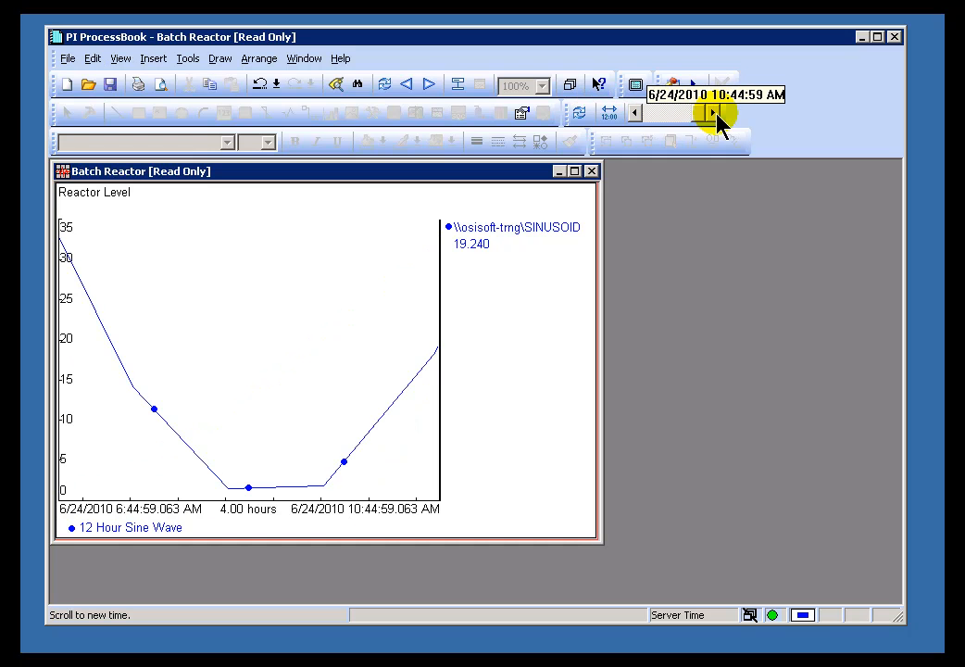